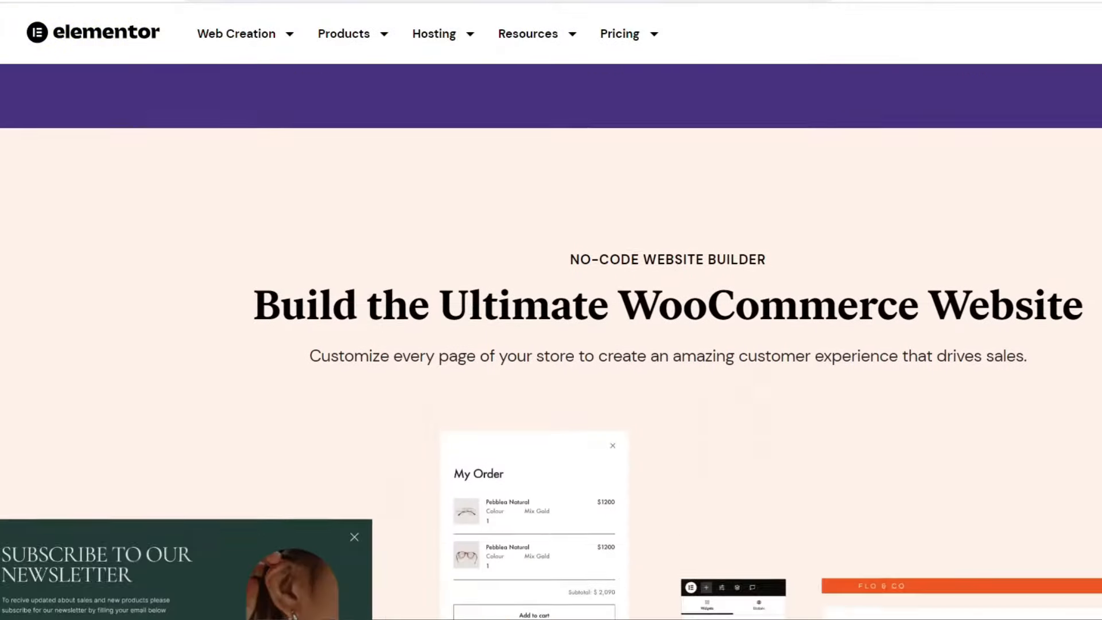
- From Installed Plugins, search Add New Plugin for 'woocommerce' and see WooCommerce listed as active
{"action": "scroll", "scroll_direction": "down", "scroll_amount": 3}
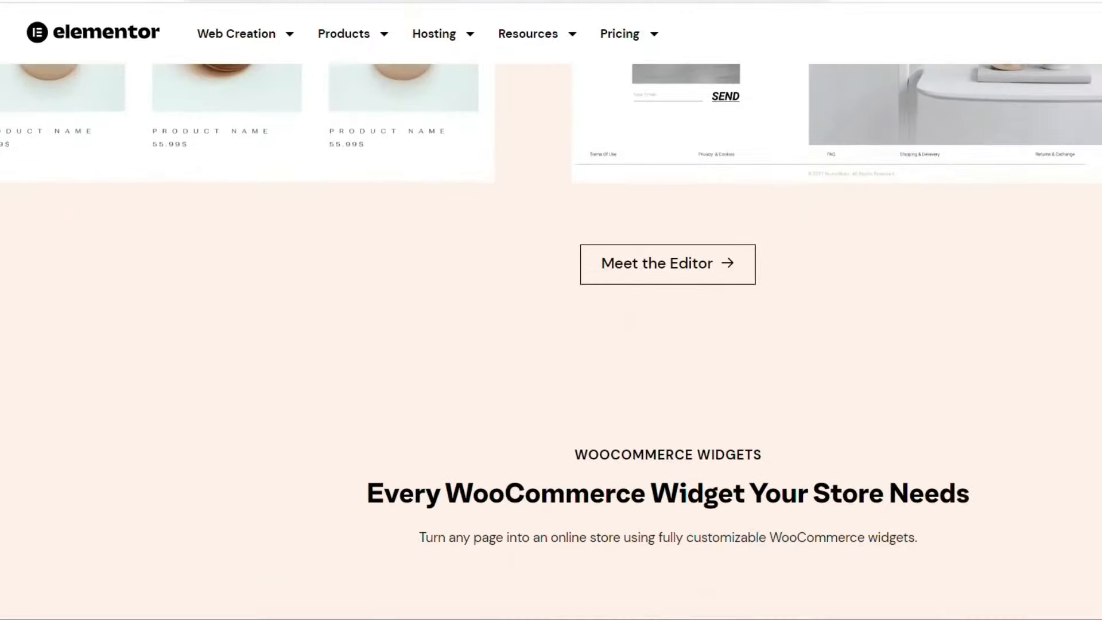
{"action": "scroll", "scroll_direction": "down", "scroll_amount": 3}
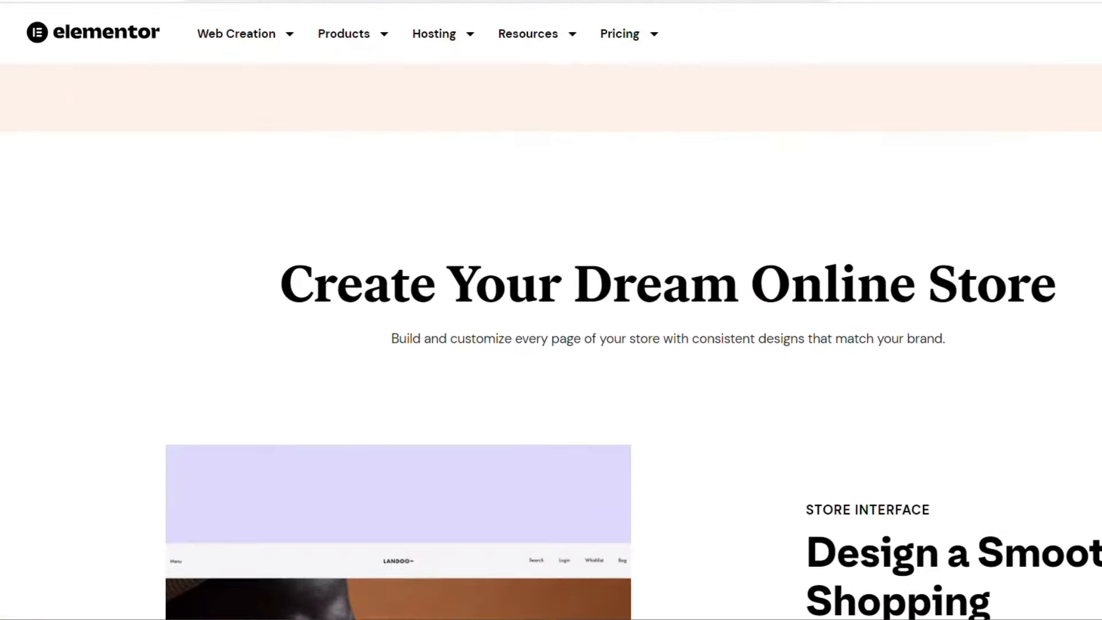
{"action": "scroll", "scroll_direction": "down", "scroll_amount": 3}
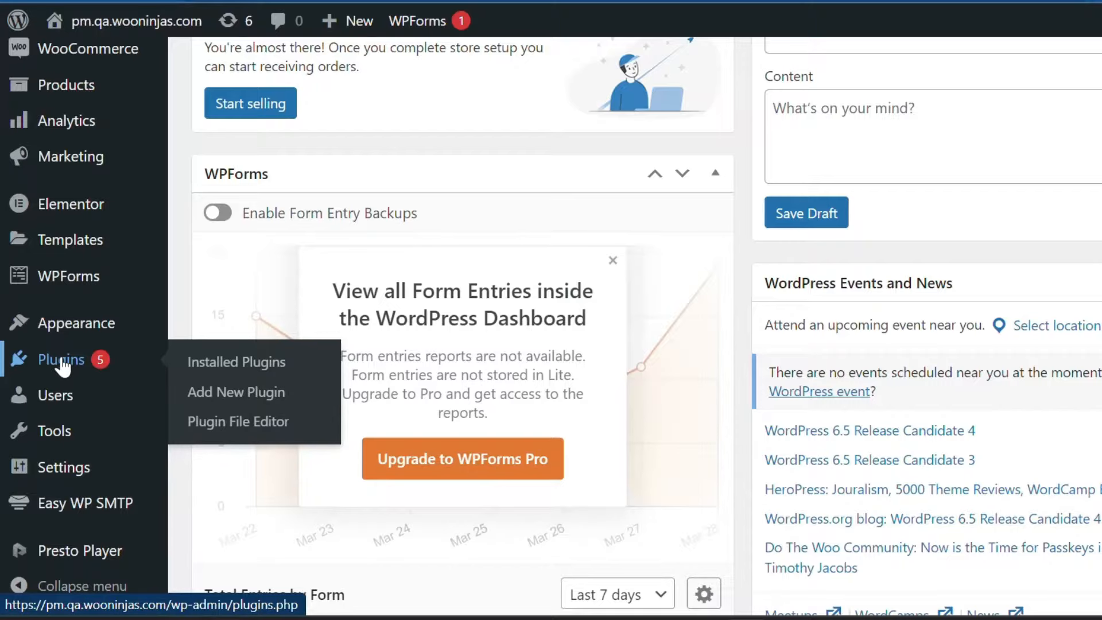
{"action": "mouse_move", "coordinate": [236, 307]}
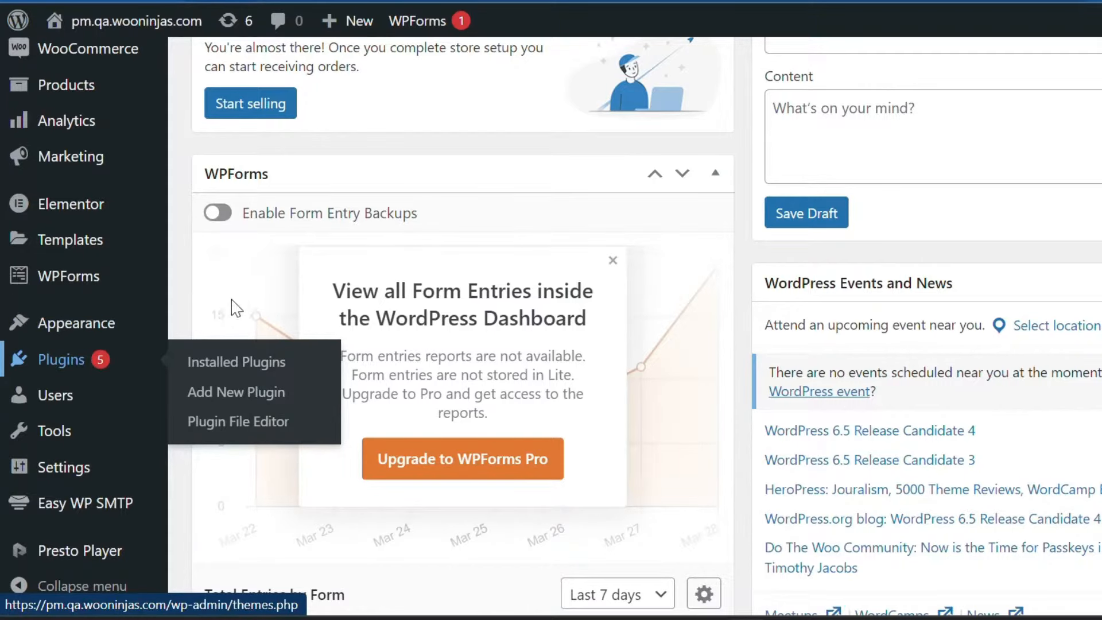
{"action": "left_click", "coordinate": [236, 362]}
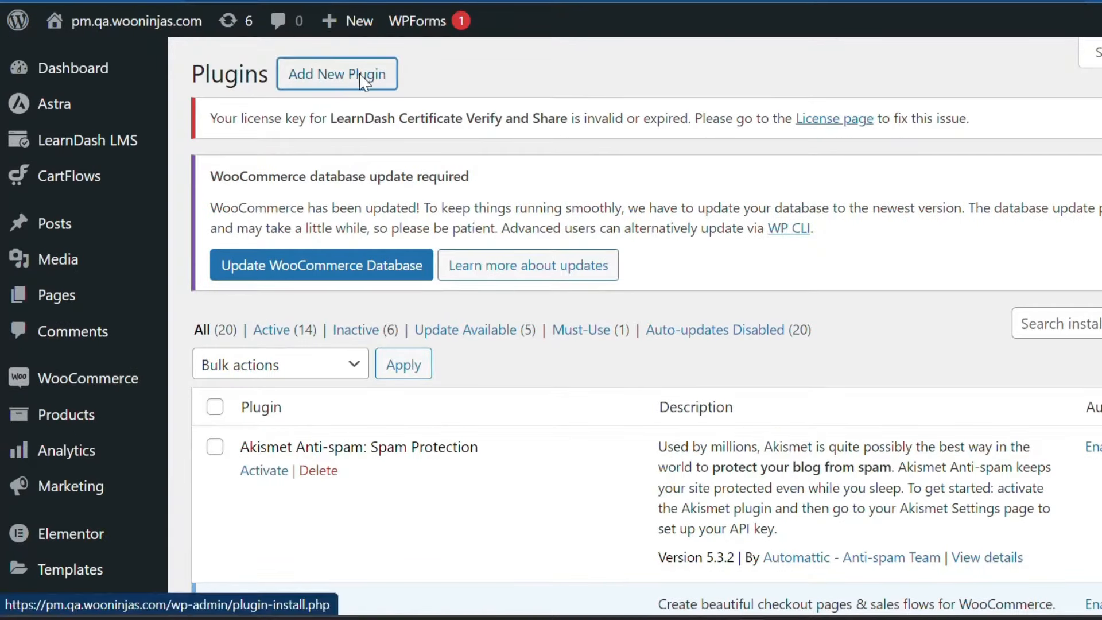
{"action": "left_click", "coordinate": [336, 73]}
{"action": "type", "text": "woocommerce"}
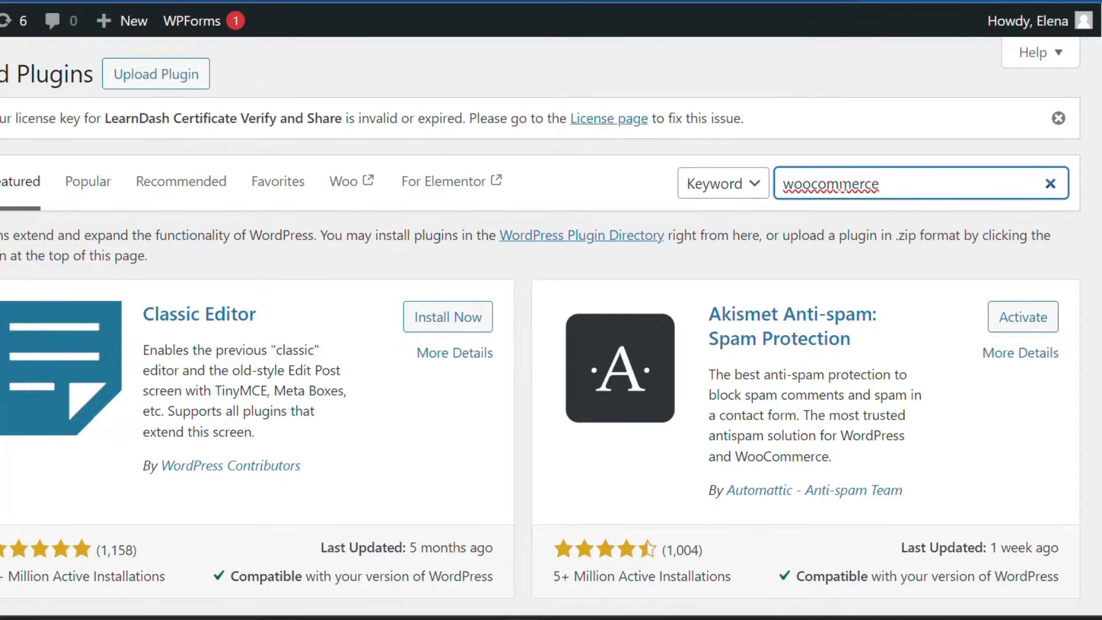
{"action": "key", "text": "Return"}
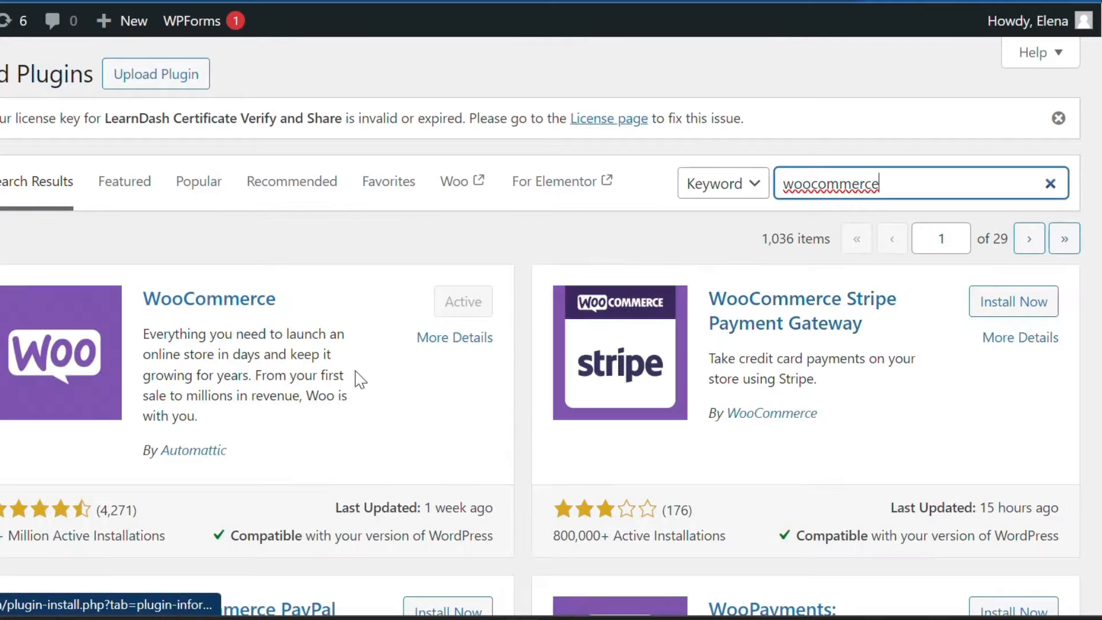
{"action": "mouse_move", "coordinate": [411, 339]}
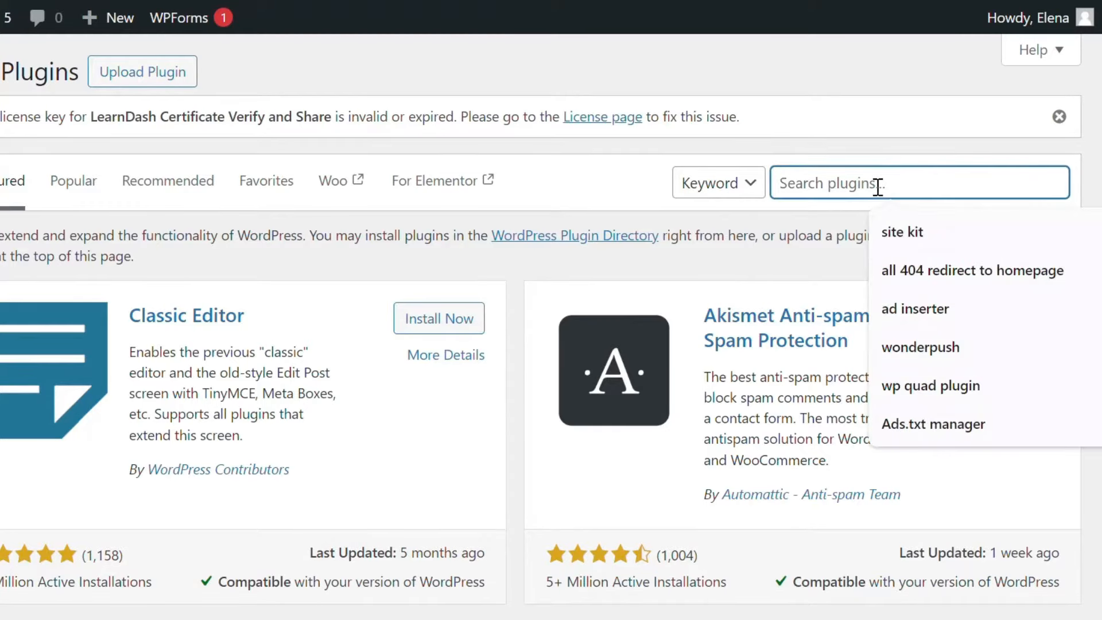
- Search the plugin directory for 'elementor' and see Elementor Website Builder marked active
{"action": "type", "text": "elementor"}
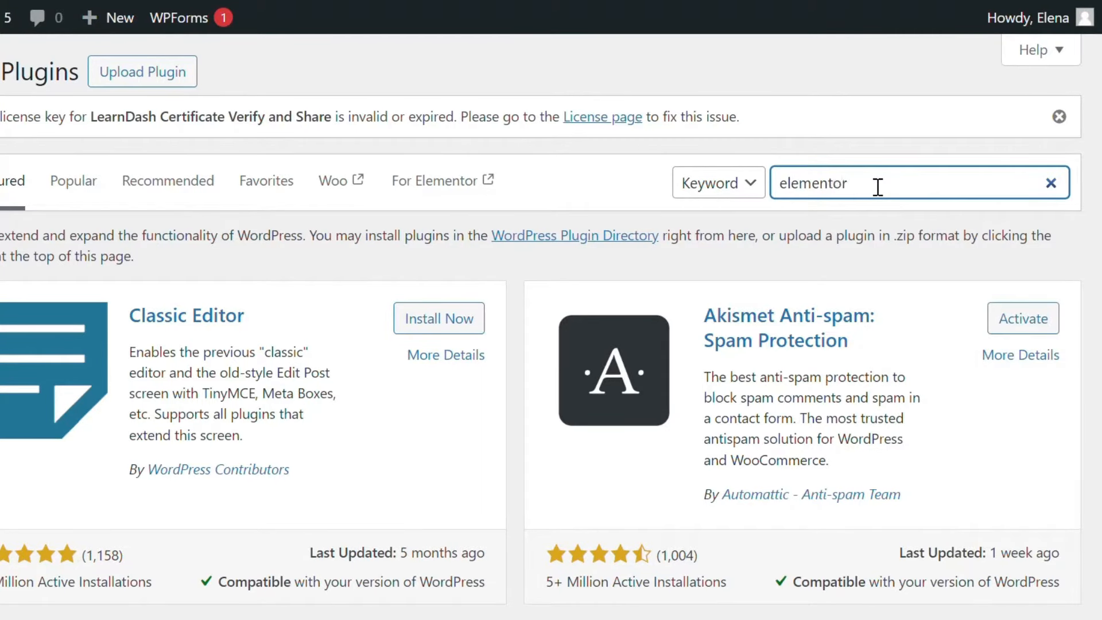
{"action": "key", "text": "Return"}
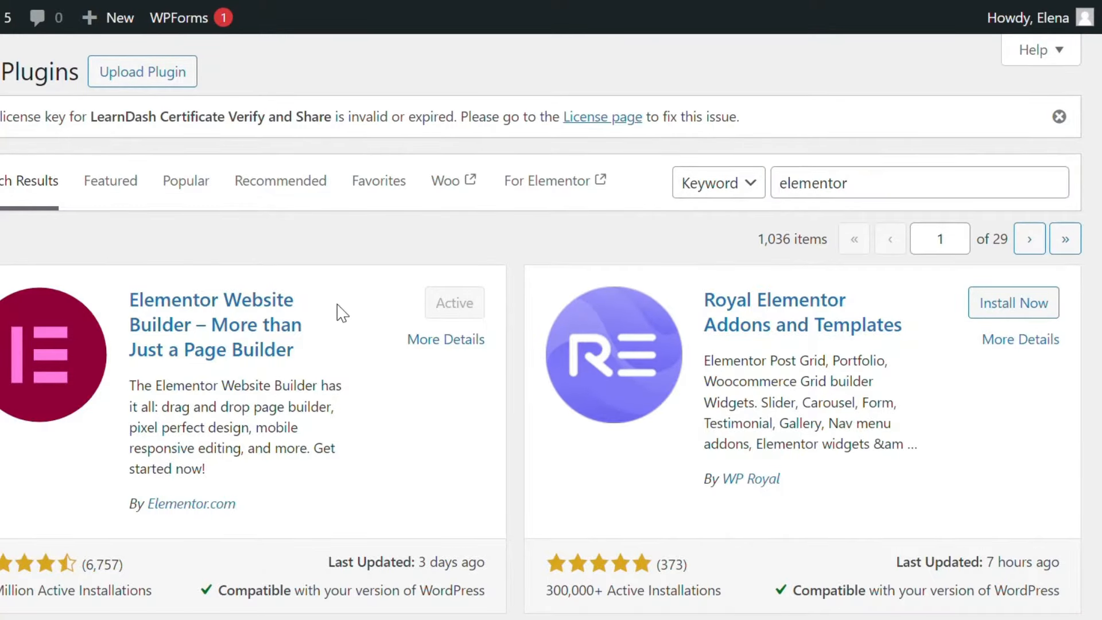
{"action": "scroll", "scroll_direction": "down", "scroll_amount": 3}
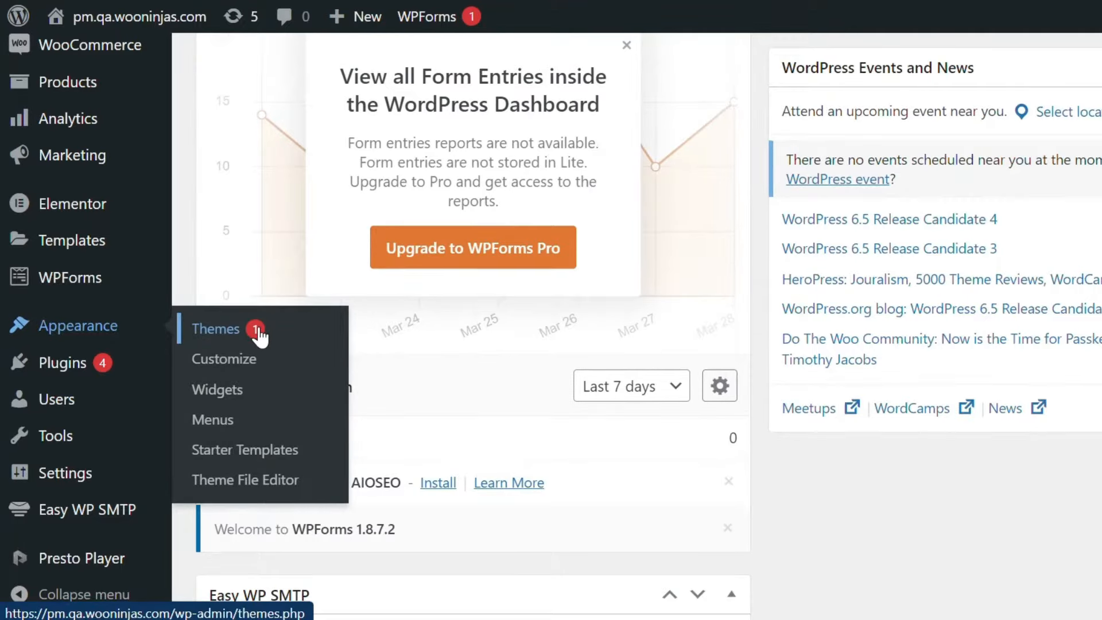
{"action": "left_click", "coordinate": [217, 329]}
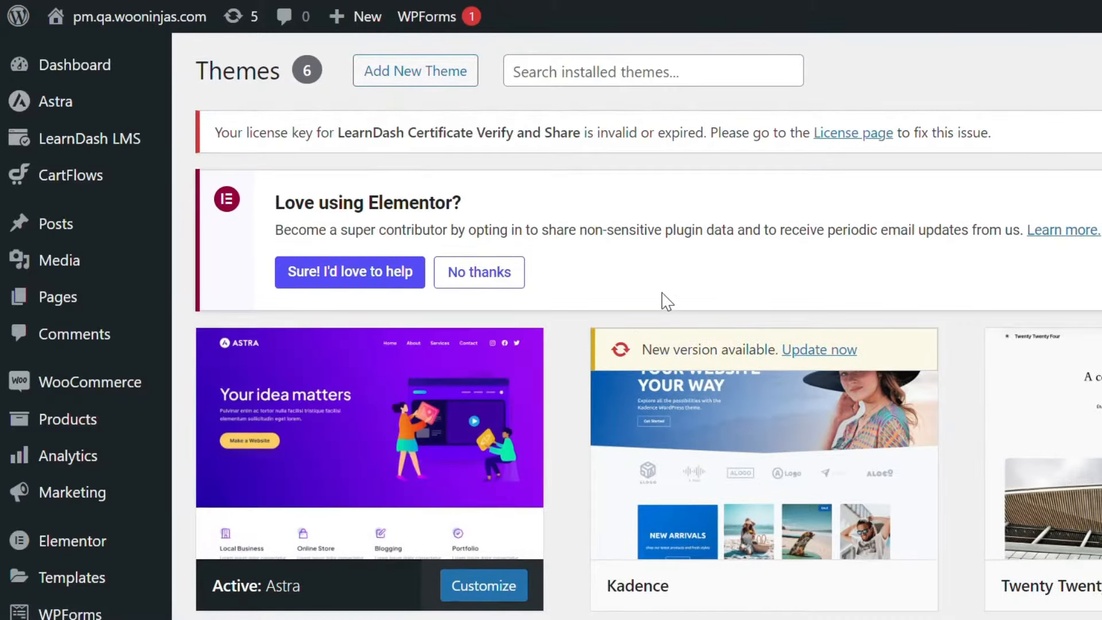
{"action": "left_click", "coordinate": [415, 70]}
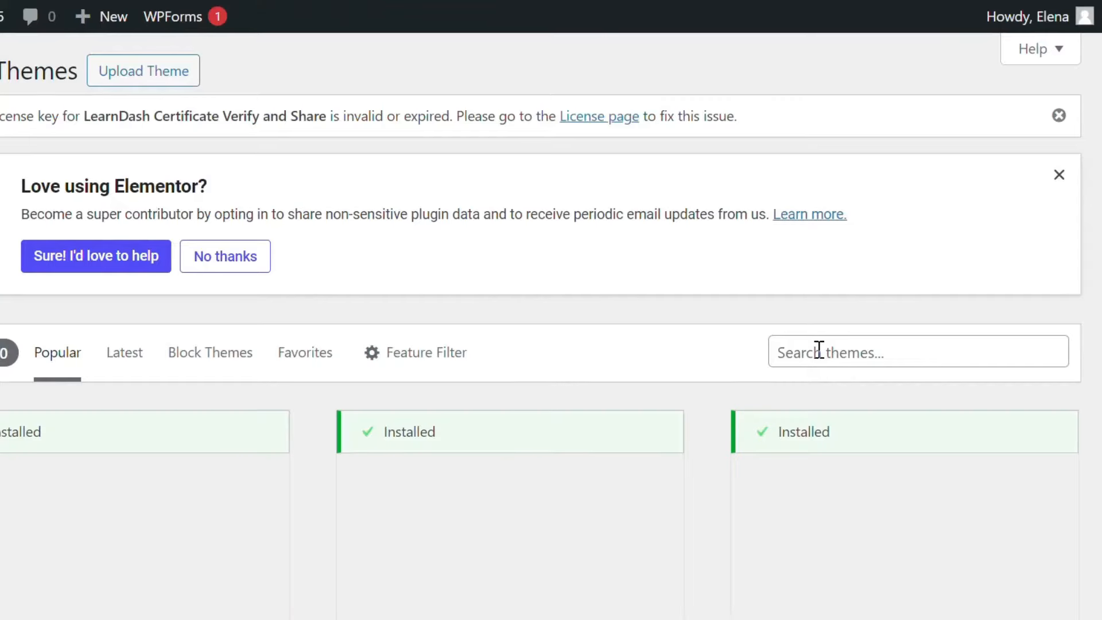
{"action": "type", "text": "woocommerce"}
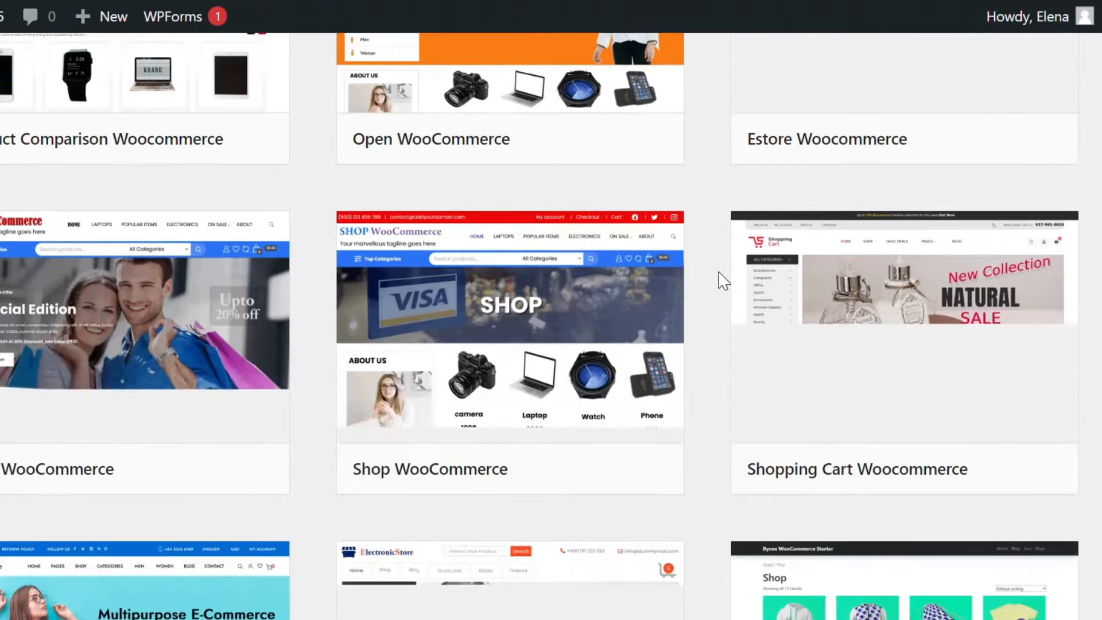
{"action": "scroll", "scroll_direction": "down", "scroll_amount": 3}
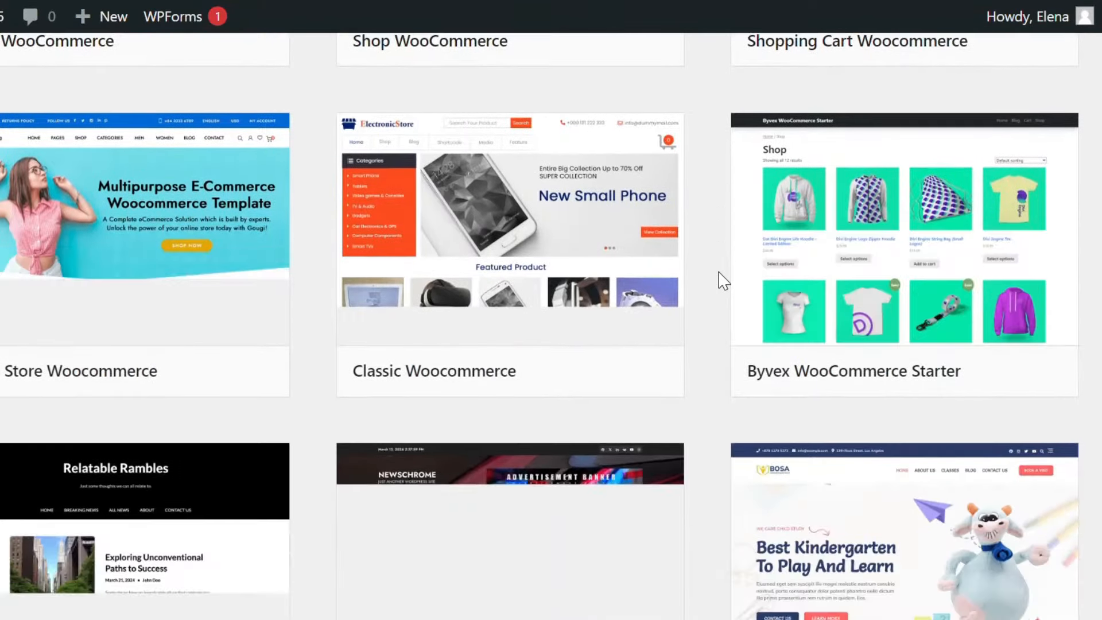
{"action": "scroll", "scroll_direction": "up", "scroll_amount": 3}
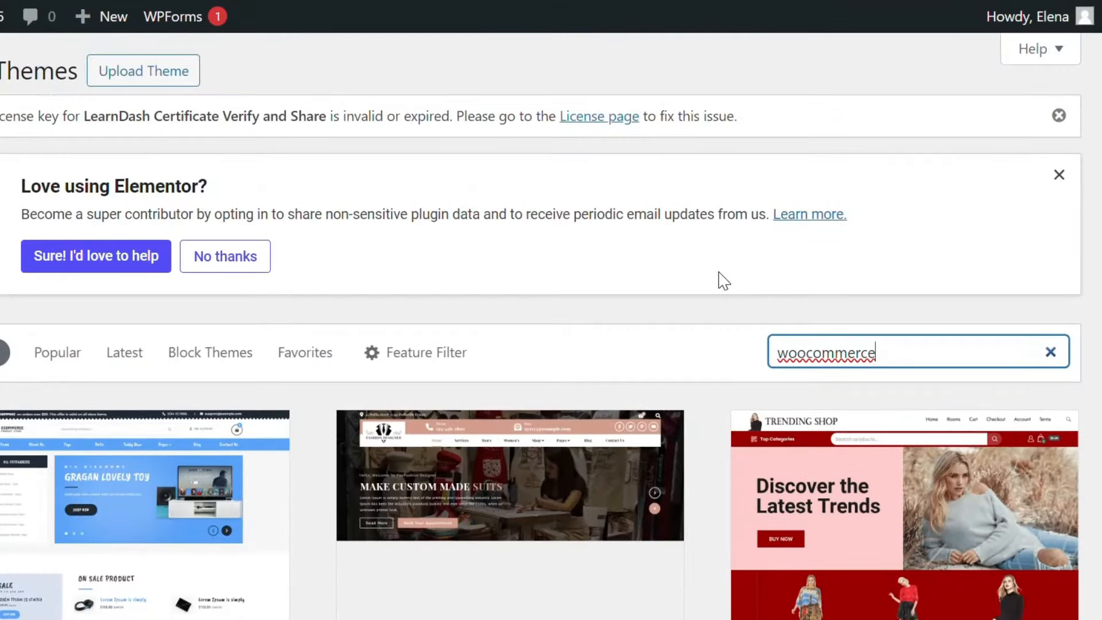
{"action": "scroll", "scroll_direction": "down", "scroll_amount": 3}
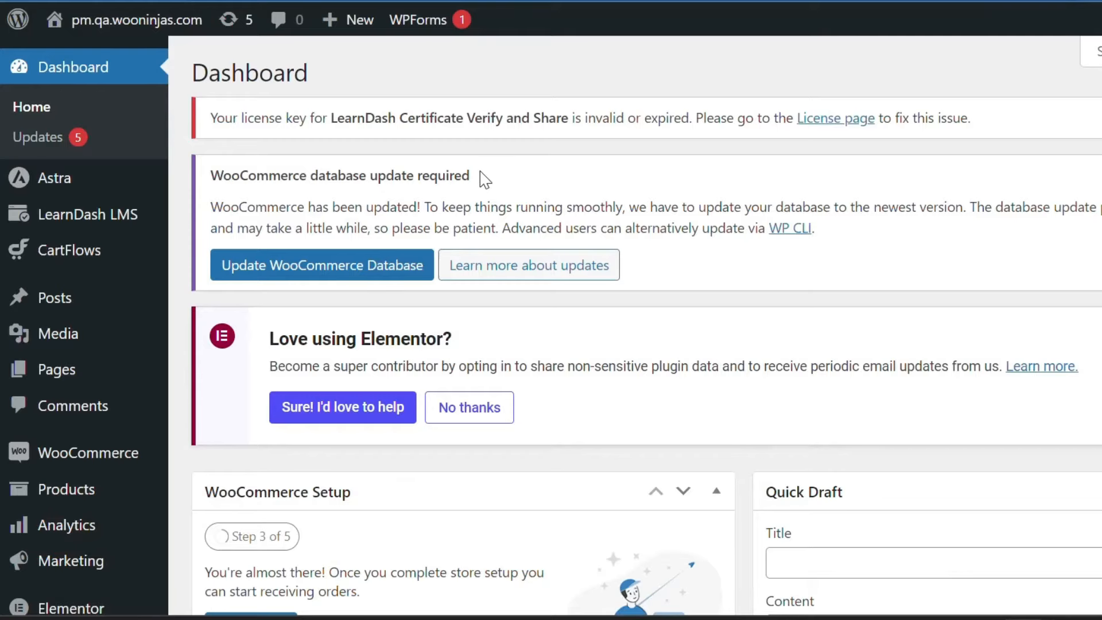
{"action": "mouse_move", "coordinate": [54, 368]}
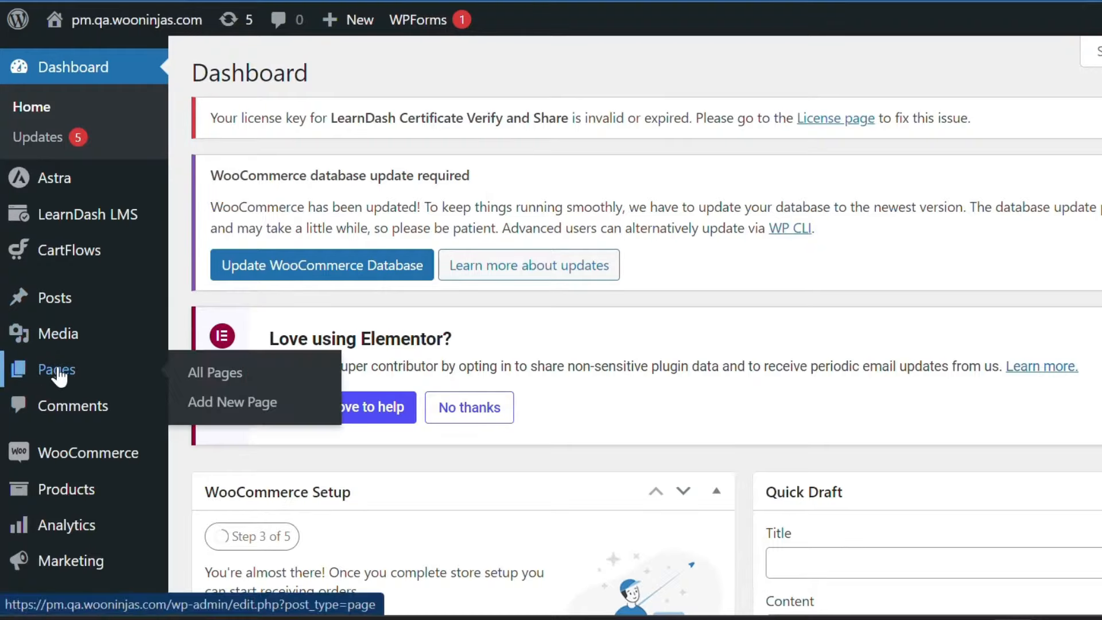
{"action": "mouse_move", "coordinate": [232, 401]}
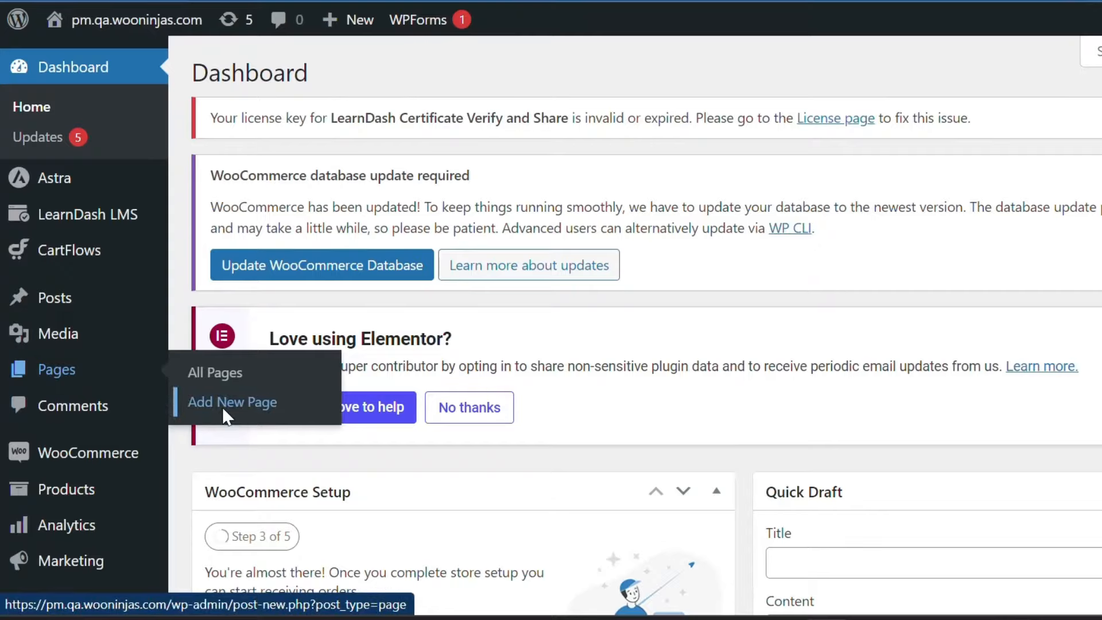
- Add a new blank page and launch it in the Elementor editor
{"action": "left_click", "coordinate": [231, 401]}
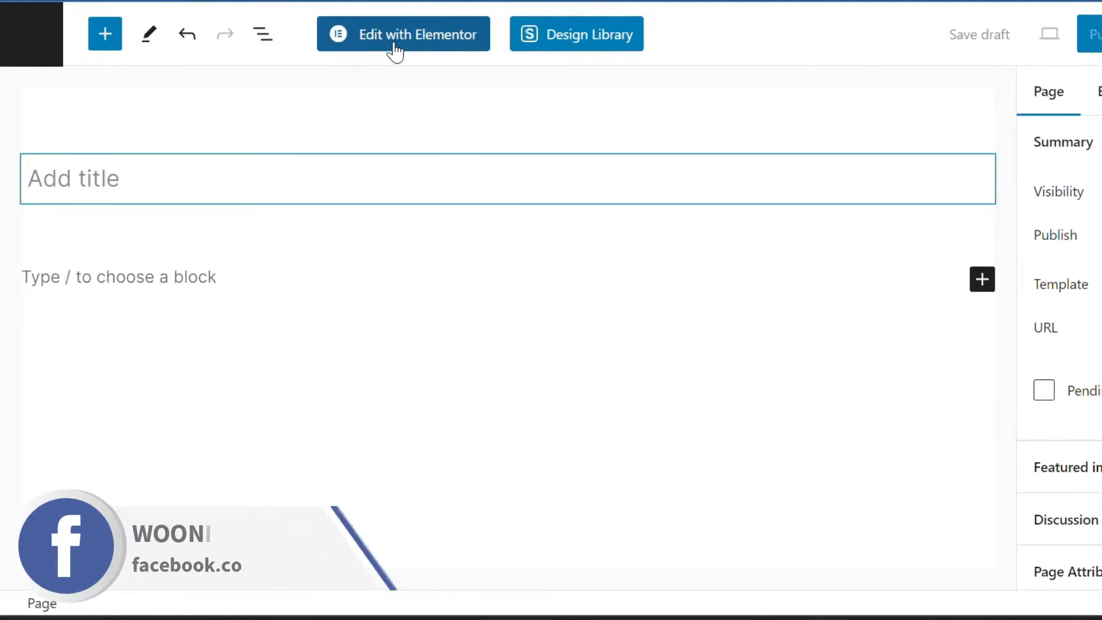
{"action": "left_click", "coordinate": [403, 33]}
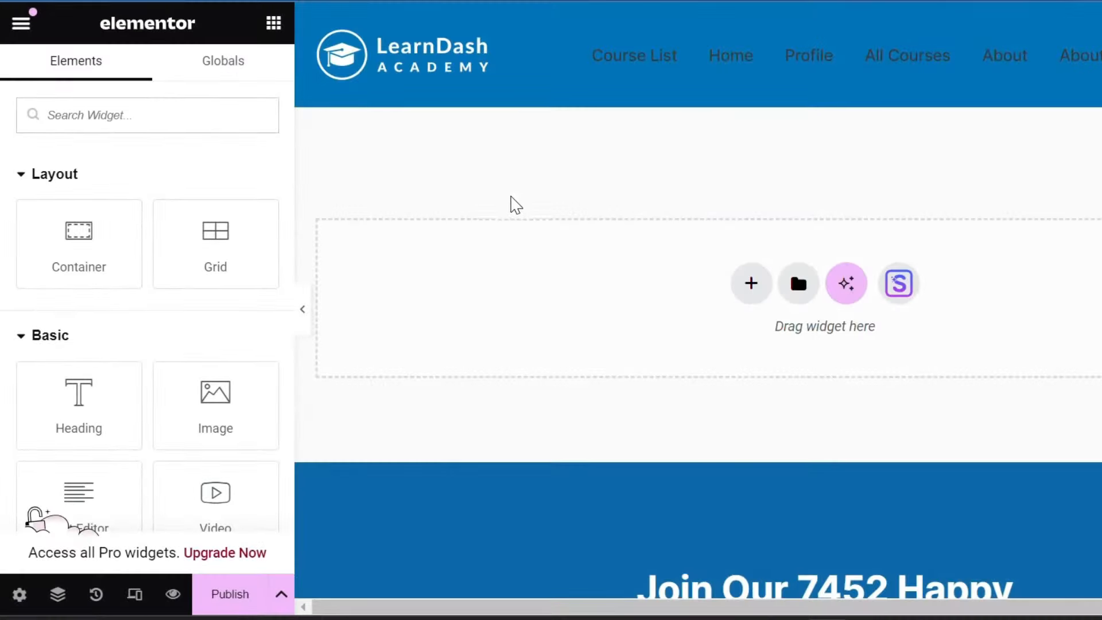
- Search widgets for 'product data' and 'product images' and hit the Product Data Tabs Pro notice
{"action": "left_click", "coordinate": [140, 115]}
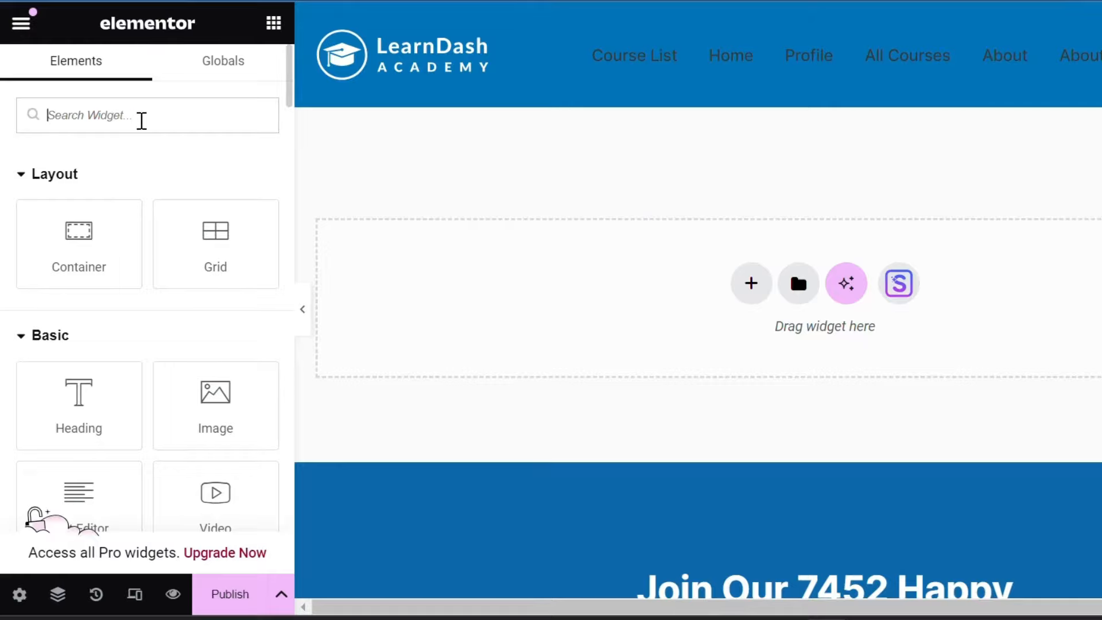
{"action": "type", "text": "product data"}
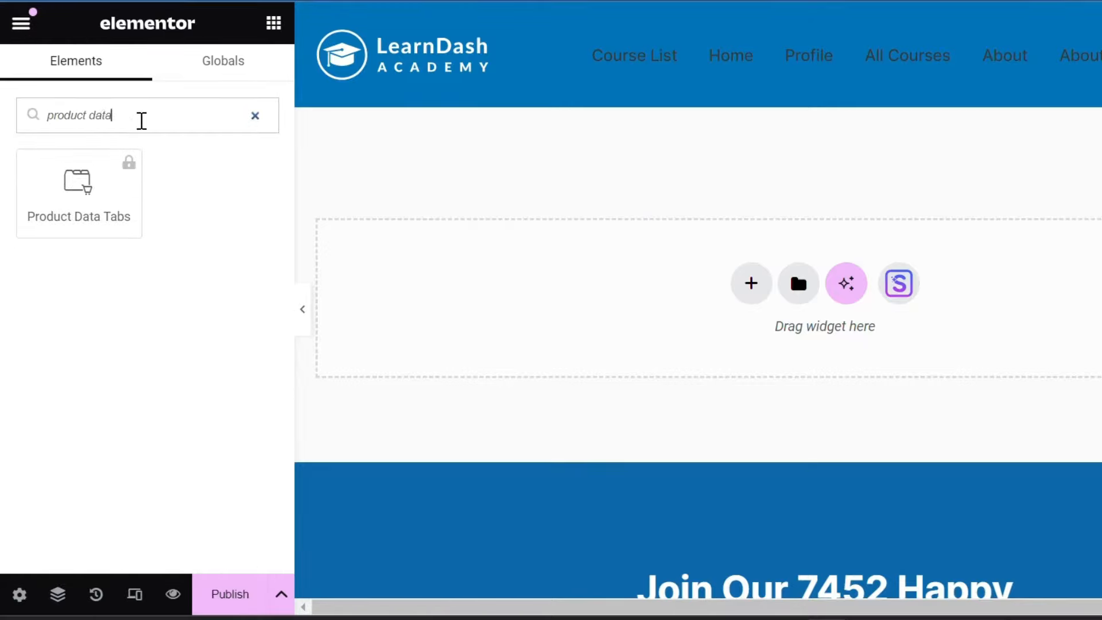
{"action": "type", "text": "product images"}
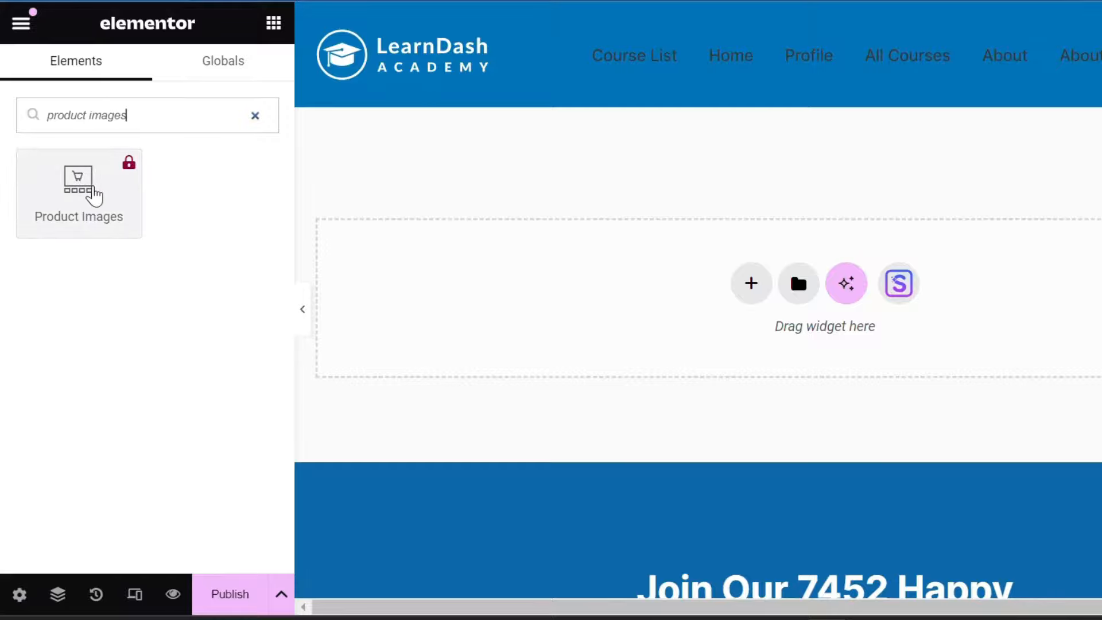
{"action": "left_click", "coordinate": [255, 115]}
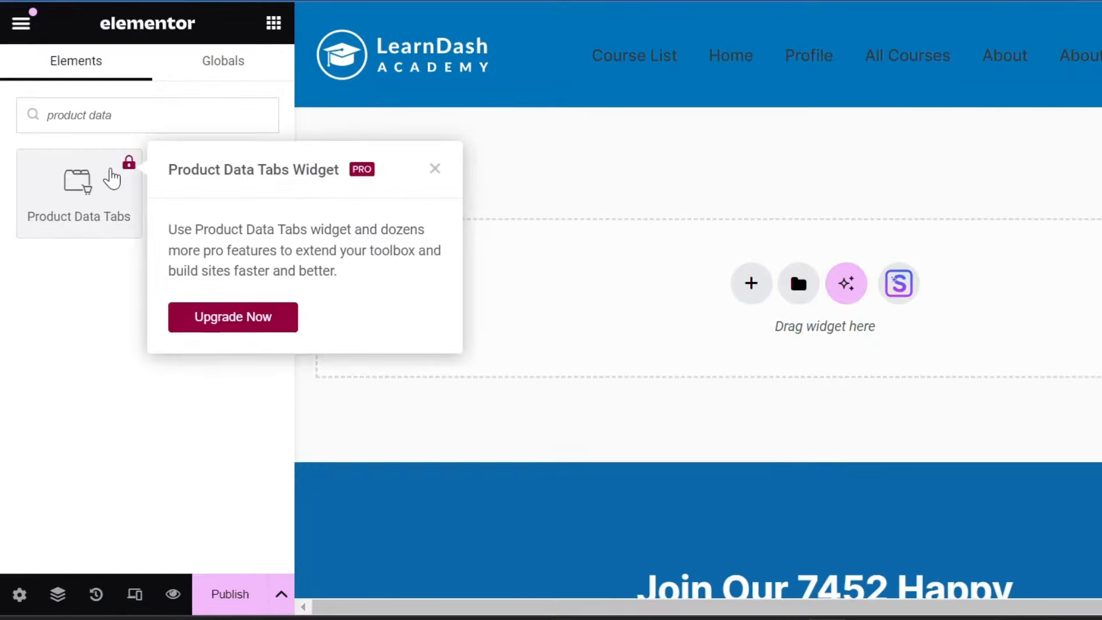
{"action": "mouse_move", "coordinate": [237, 281]}
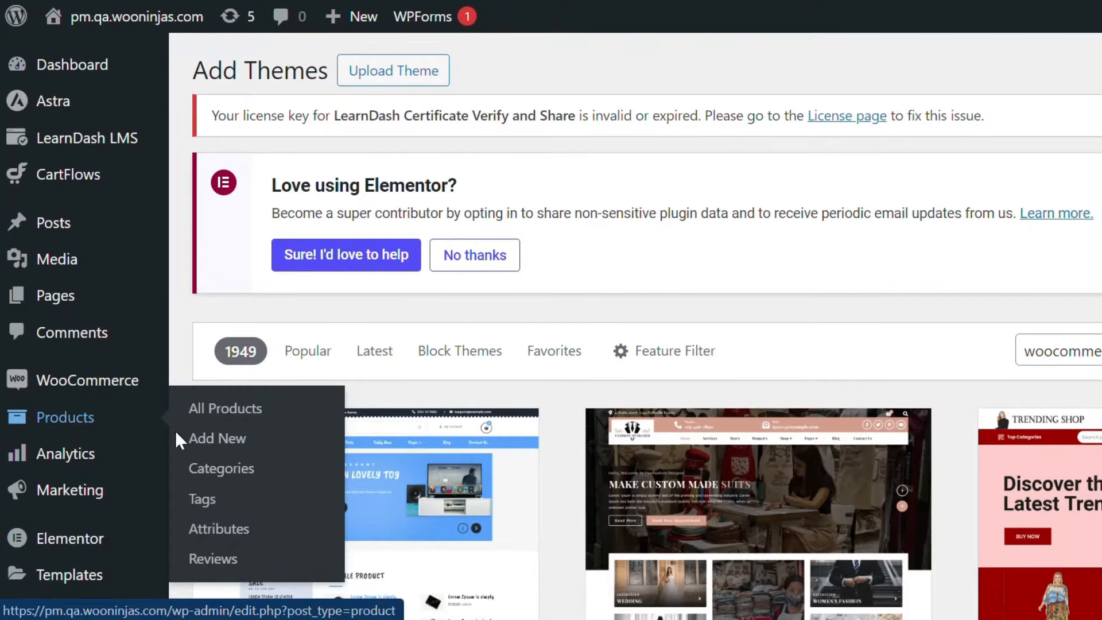
{"action": "mouse_move", "coordinate": [239, 477]}
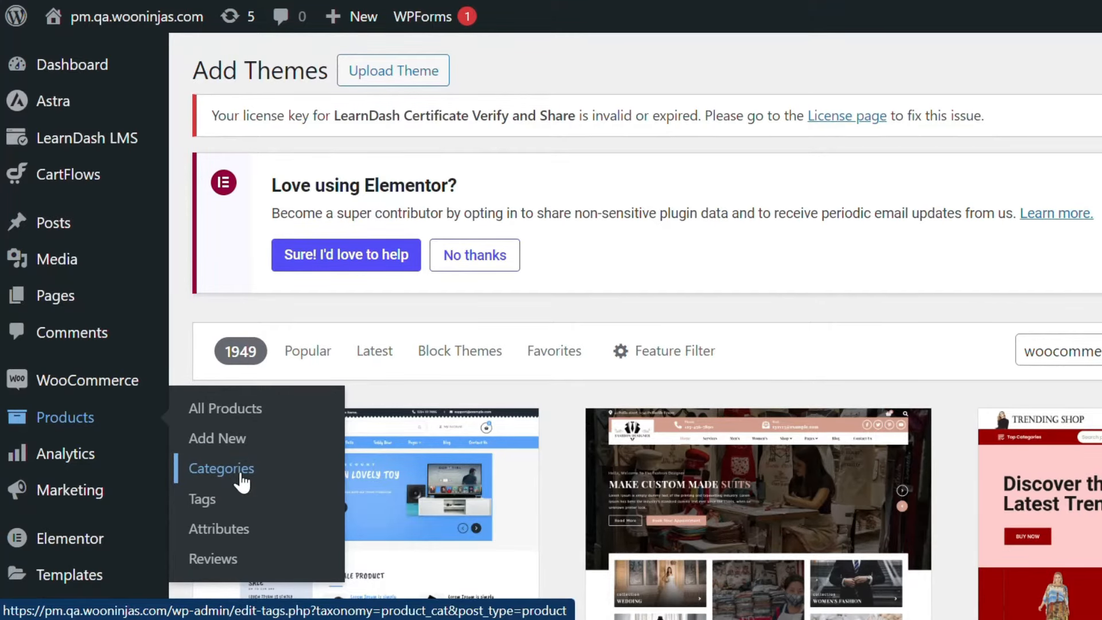
- Go to Products > Categories and bring up the Uncategorized category for editing
{"action": "left_click", "coordinate": [220, 468]}
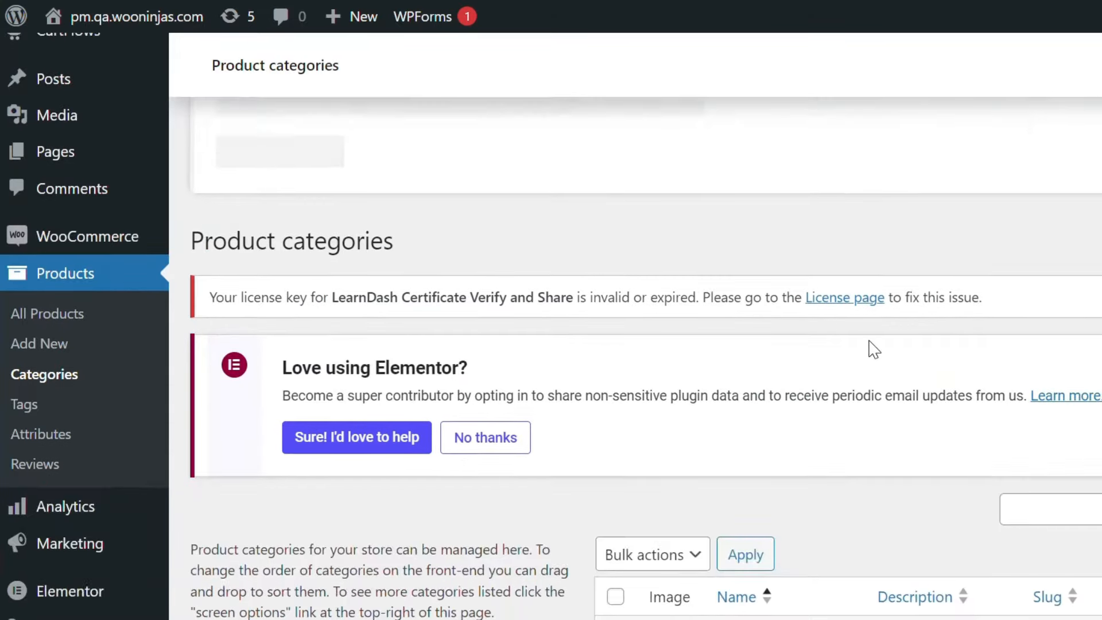
{"action": "scroll", "scroll_direction": "down", "scroll_amount": 3}
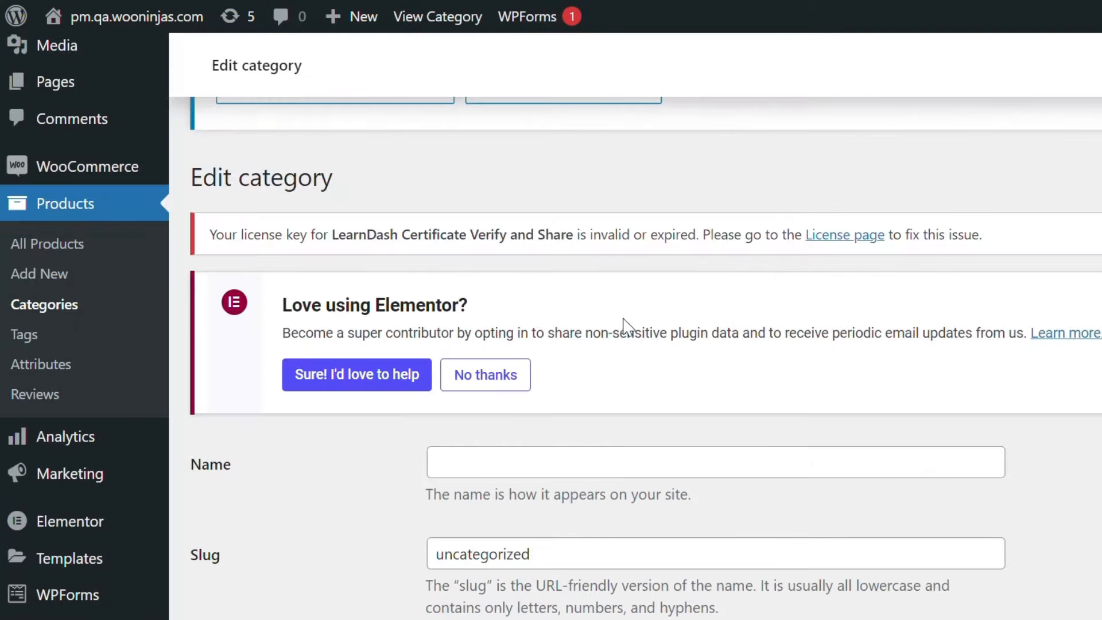
{"action": "mouse_move", "coordinate": [45, 304]}
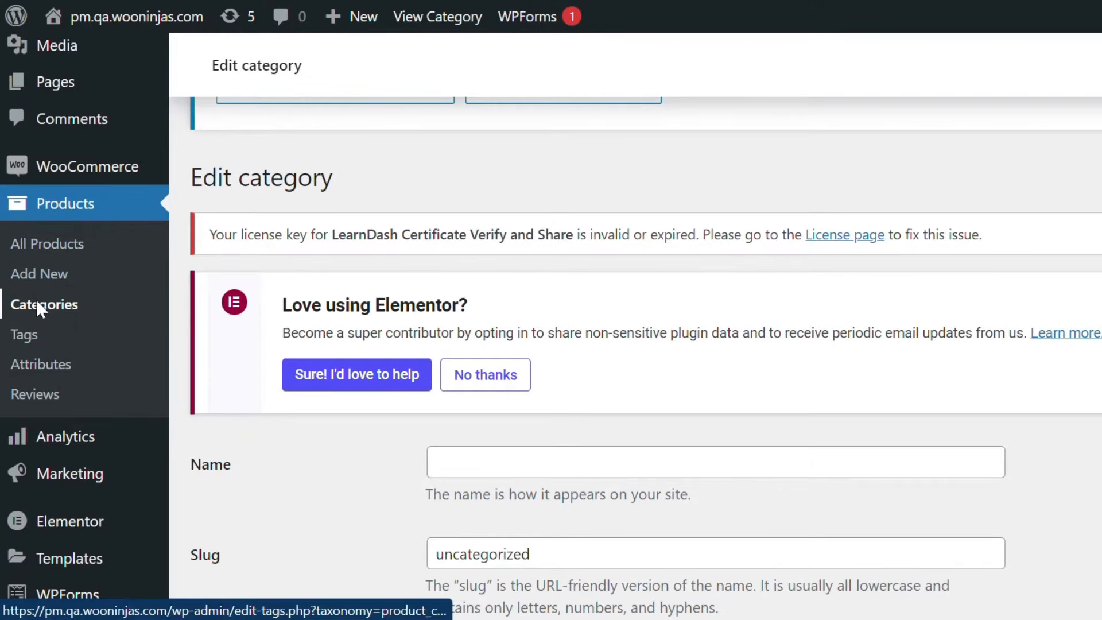
{"action": "mouse_move", "coordinate": [704, 235]}
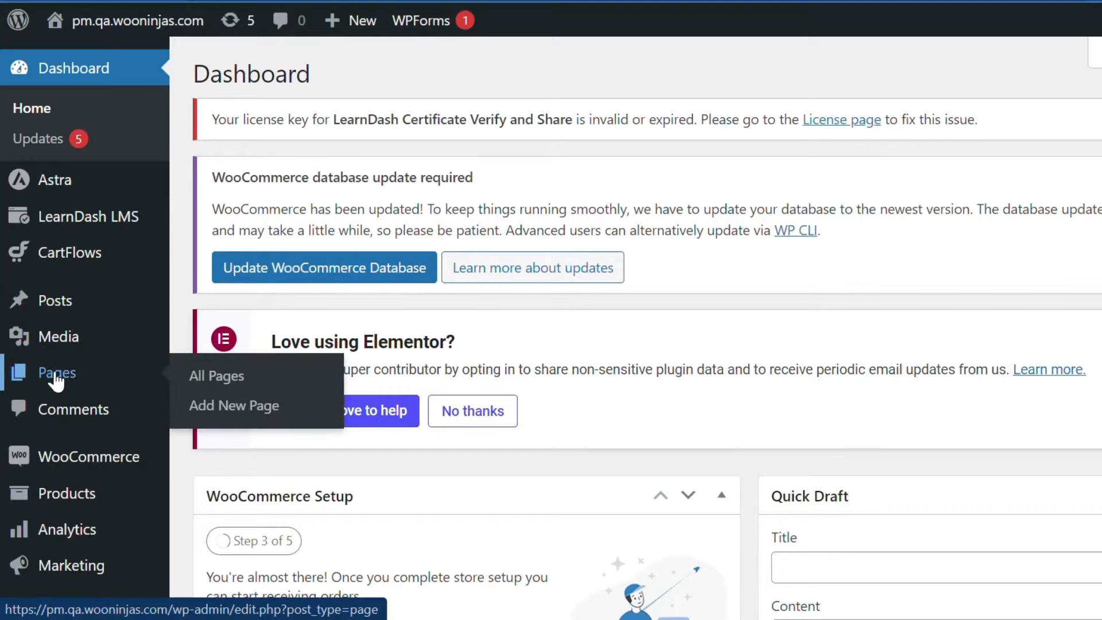
{"action": "mouse_move", "coordinate": [99, 380]}
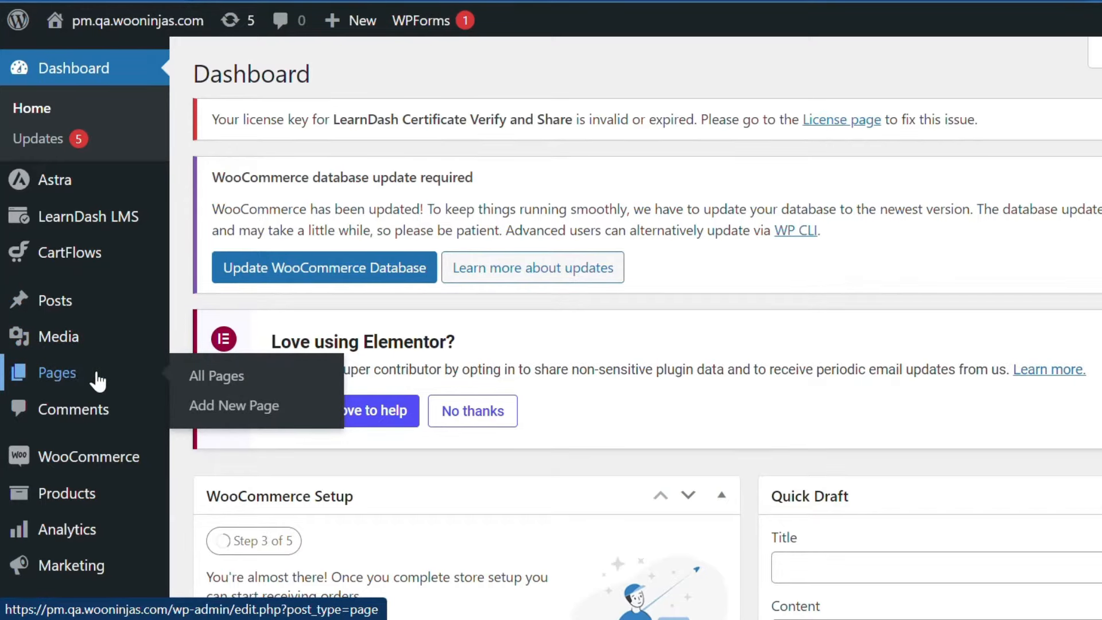
- Edit the Cart page in Elementor, search widgets for 'cart' and try the Pro-locked Cart widget
{"action": "left_click", "coordinate": [215, 375]}
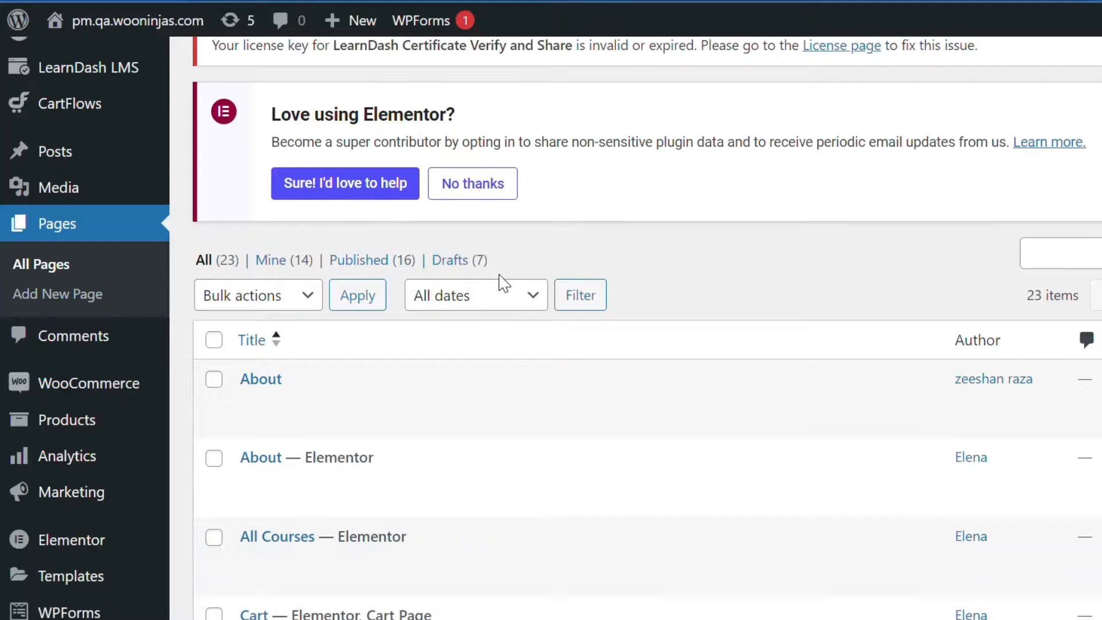
{"action": "scroll", "scroll_direction": "down", "scroll_amount": 3}
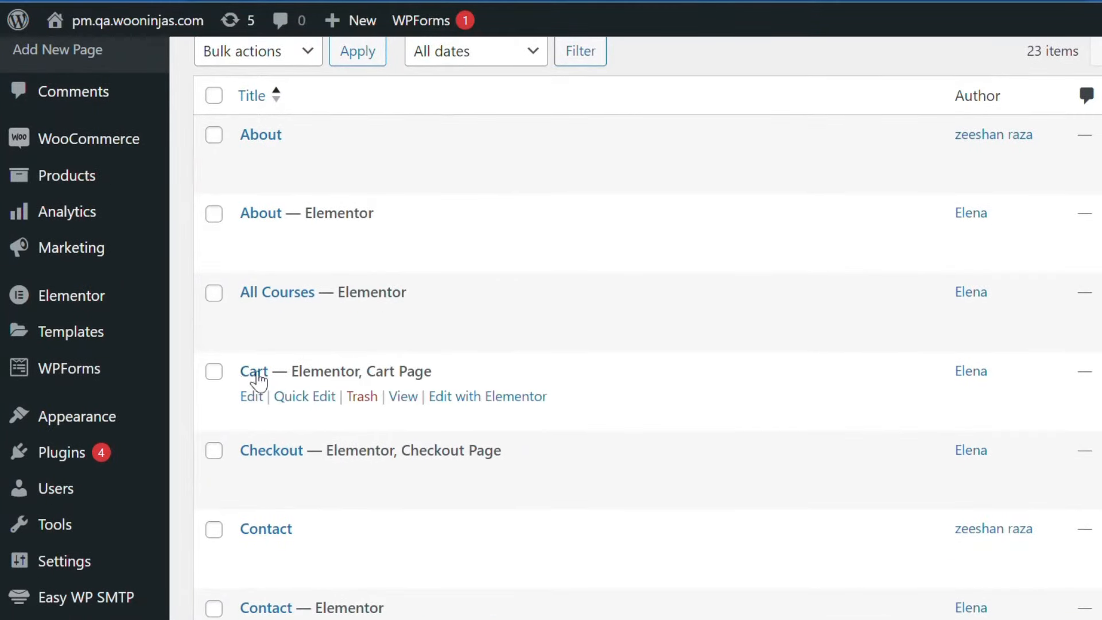
{"action": "mouse_move", "coordinate": [499, 396]}
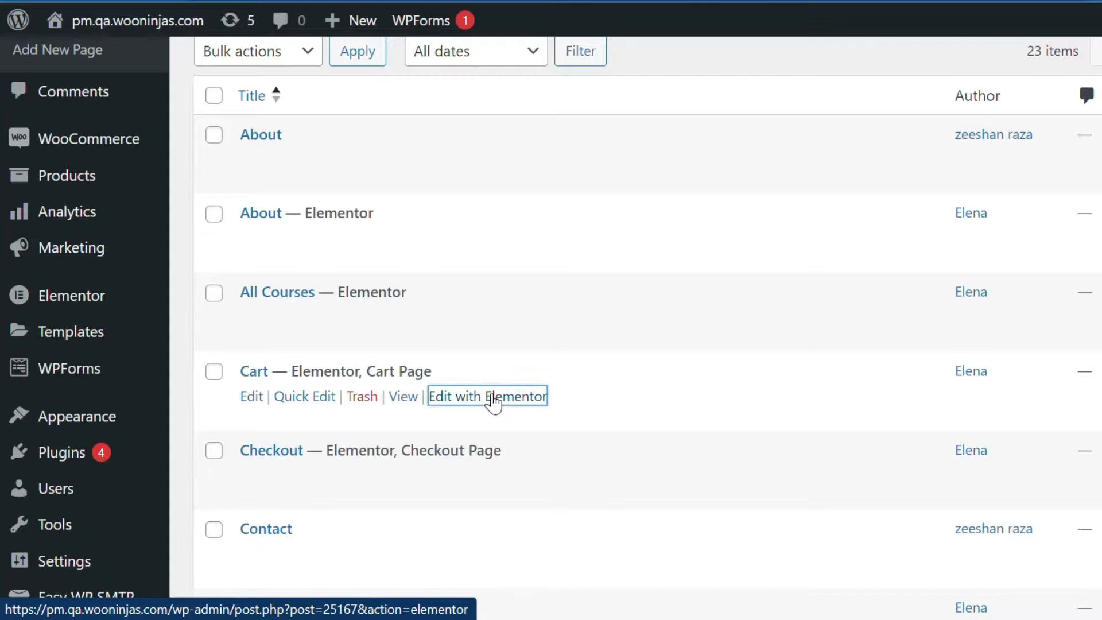
{"action": "left_click", "coordinate": [487, 396]}
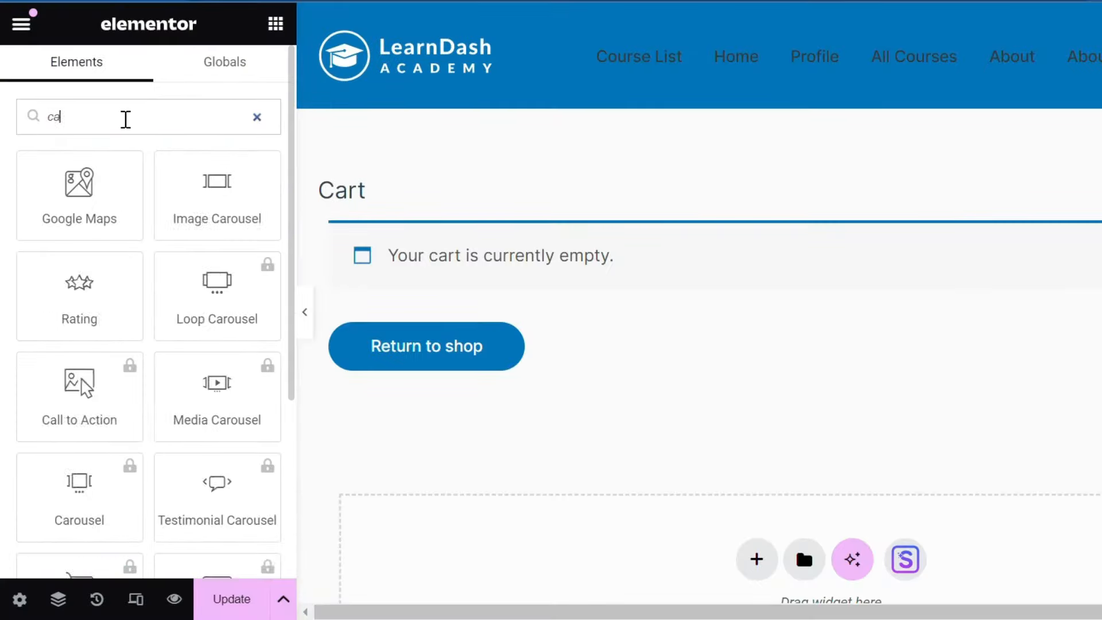
{"action": "type", "text": "rt"}
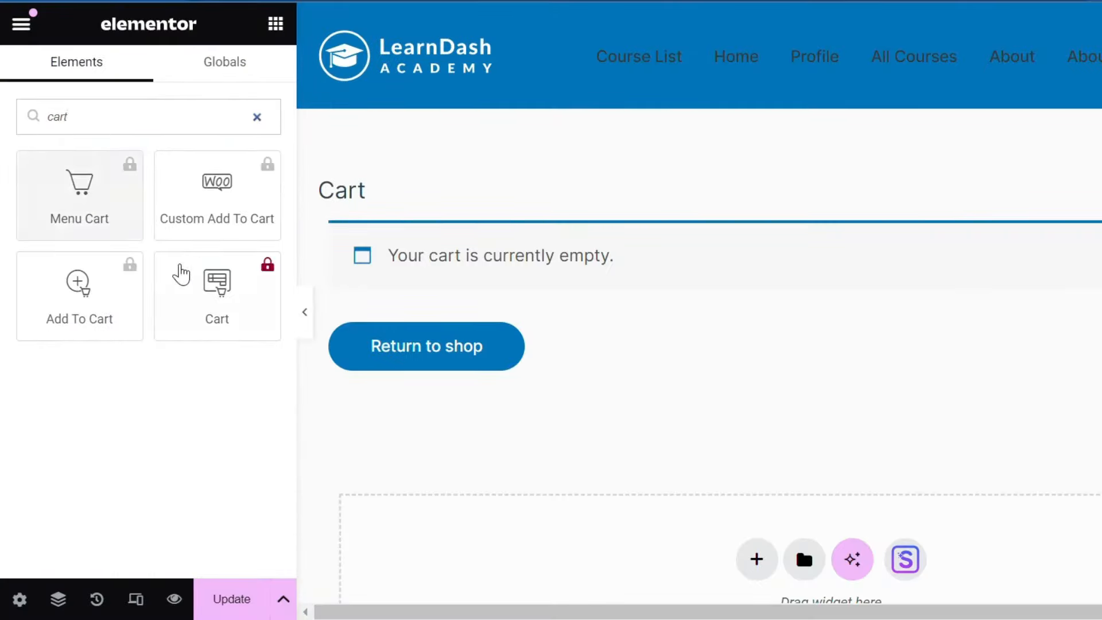
{"action": "left_click", "coordinate": [217, 284]}
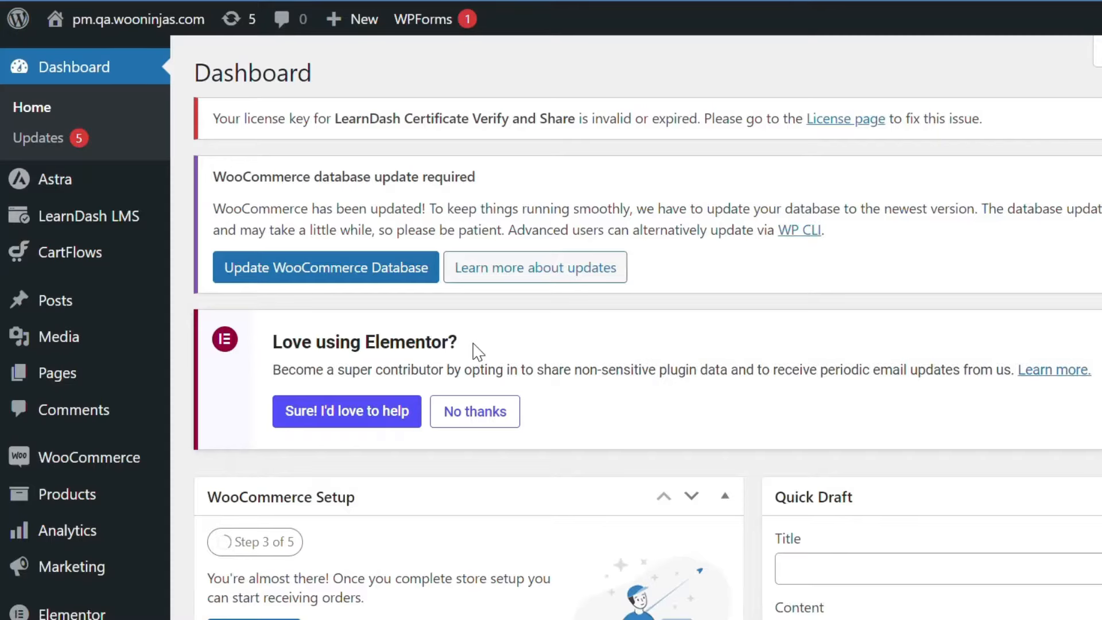
- Go to WooCommerce > Settings, landing on the General tab's Store Address fields
{"action": "scroll", "scroll_direction": "down", "scroll_amount": 3}
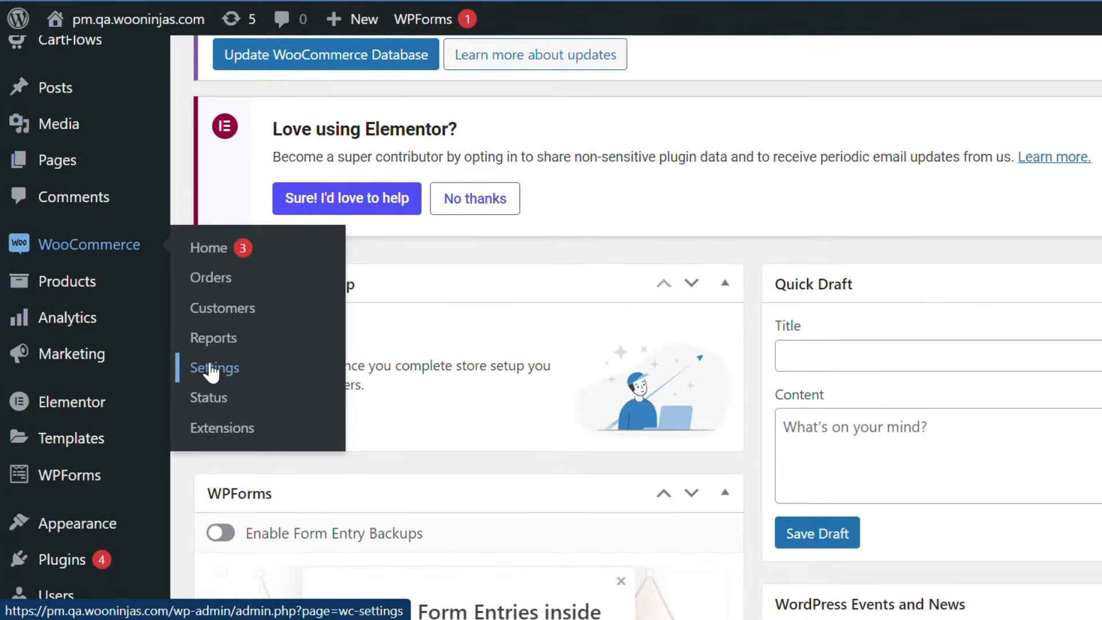
{"action": "left_click", "coordinate": [213, 367]}
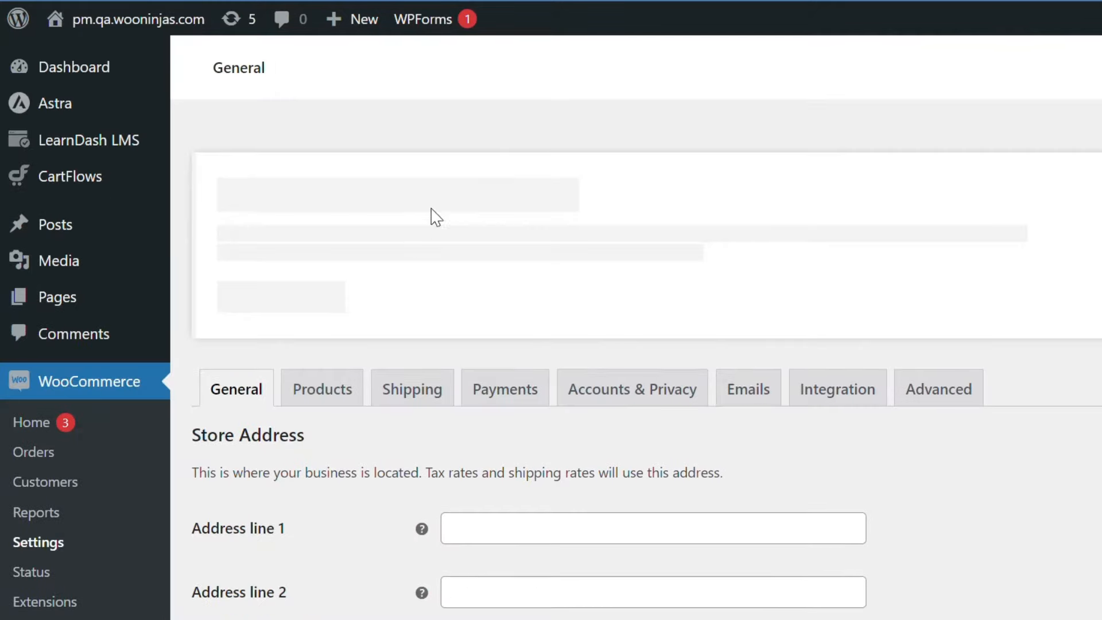